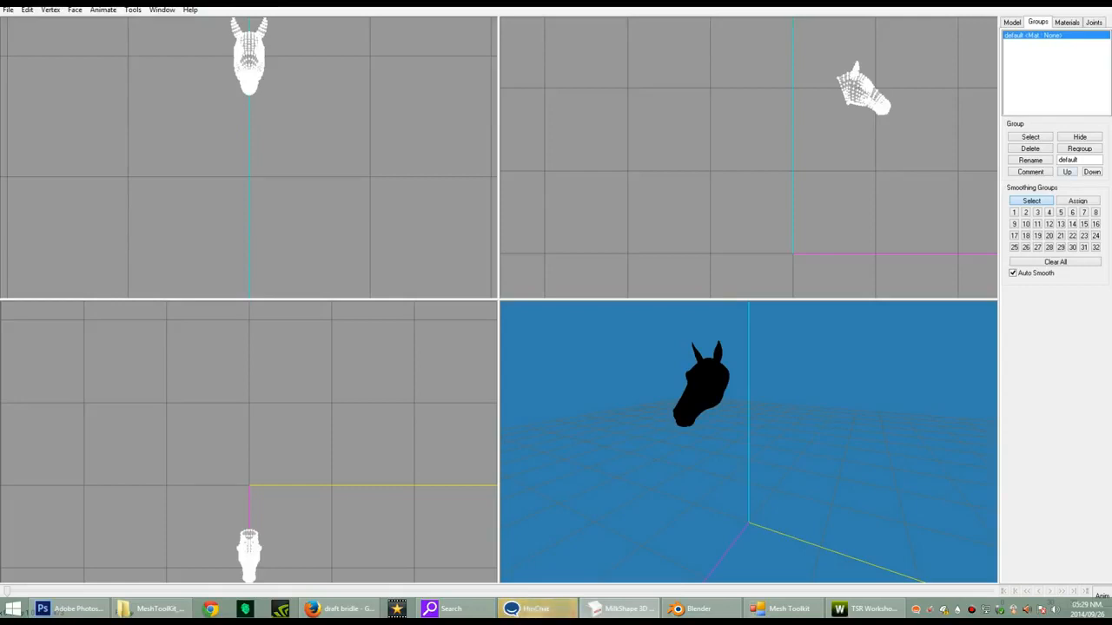
# Step: Select the horse head group and import Simple Racing Bridle 1 OBJ from the Desktop
pyautogui.click(1030, 136)
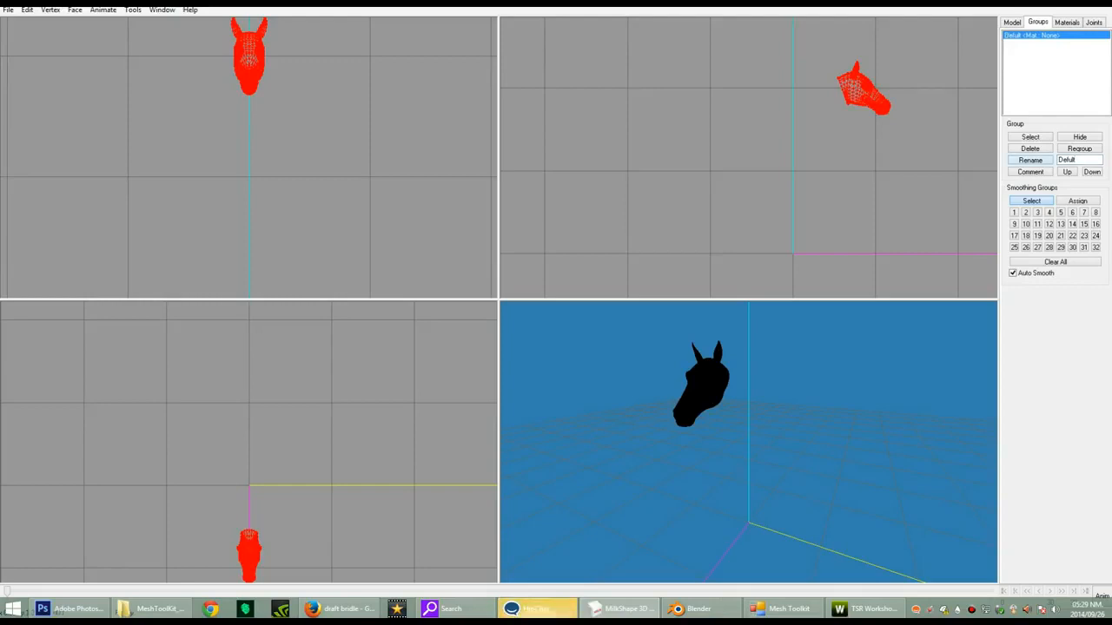
pyautogui.click(8, 10)
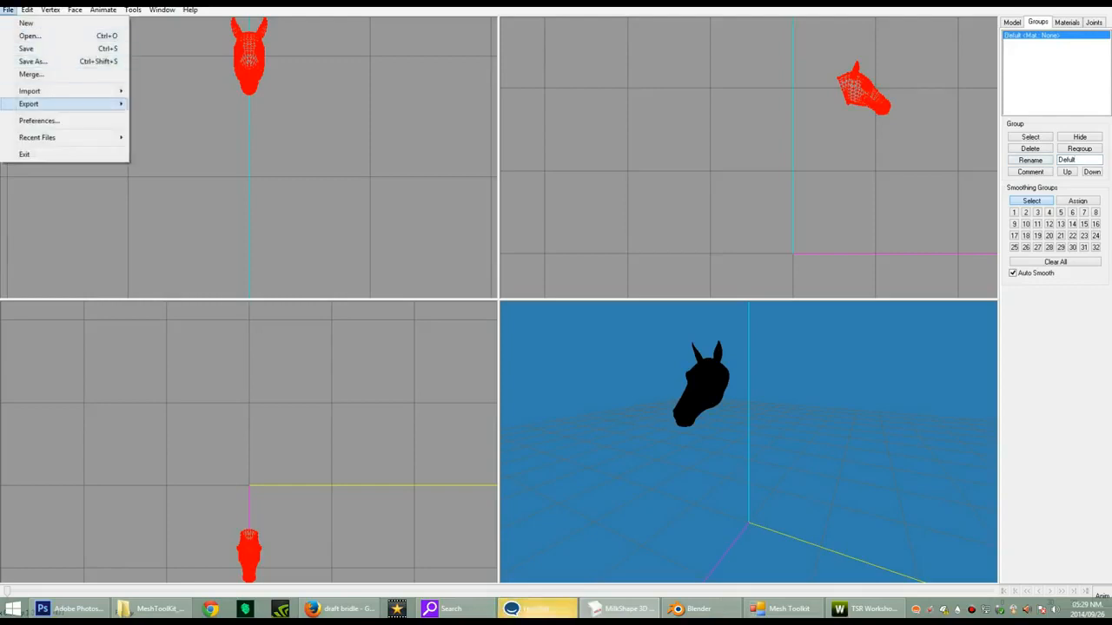
pyautogui.click(29, 90)
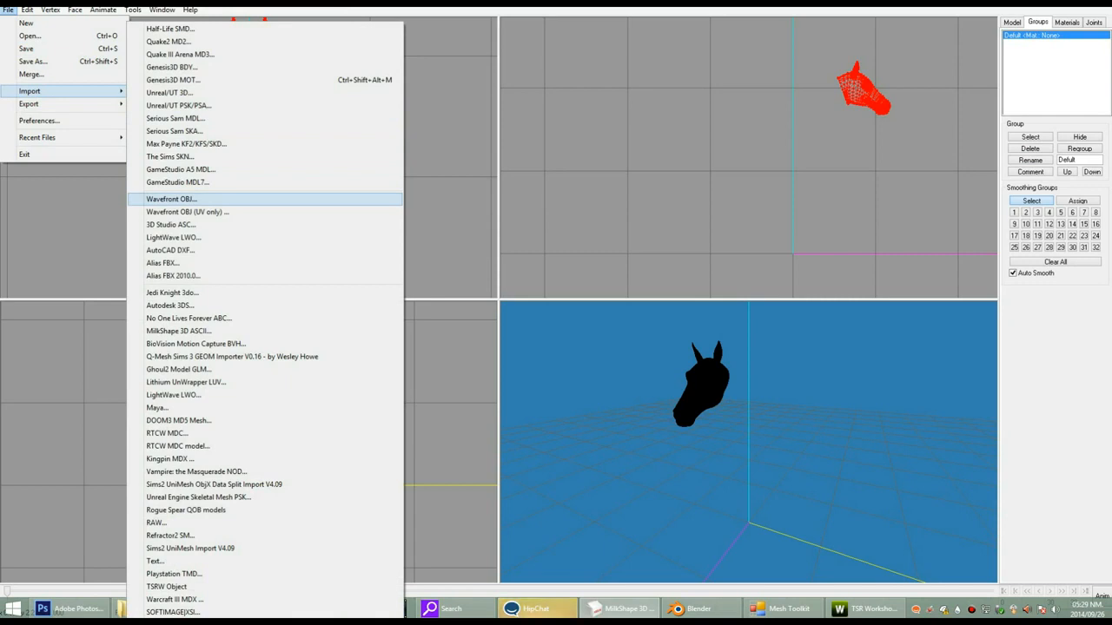
pyautogui.click(171, 199)
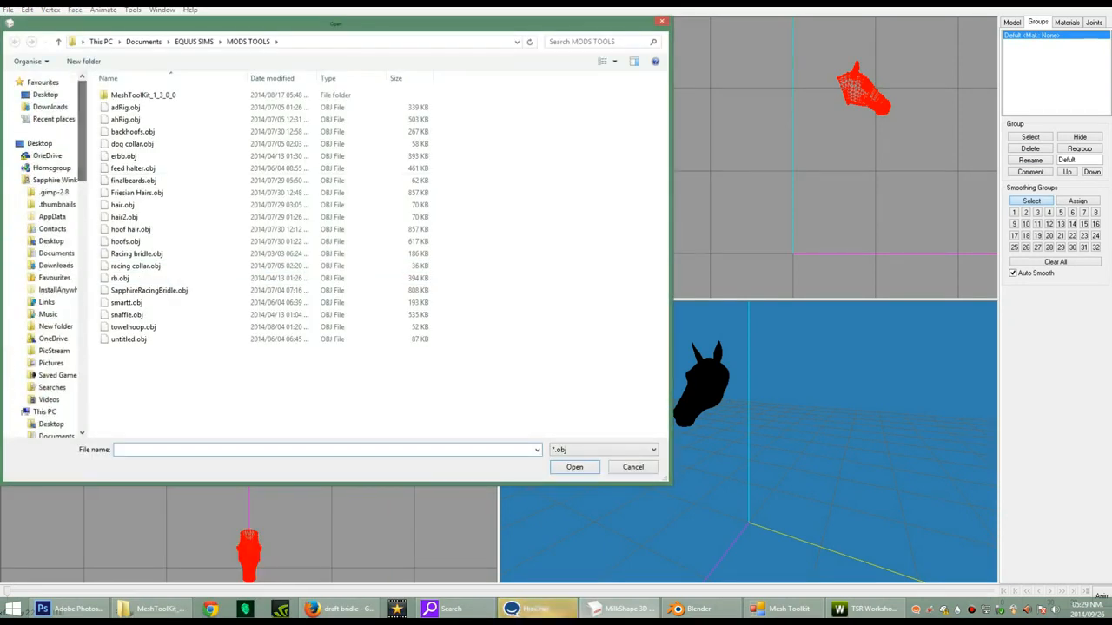
pyautogui.click(39, 143)
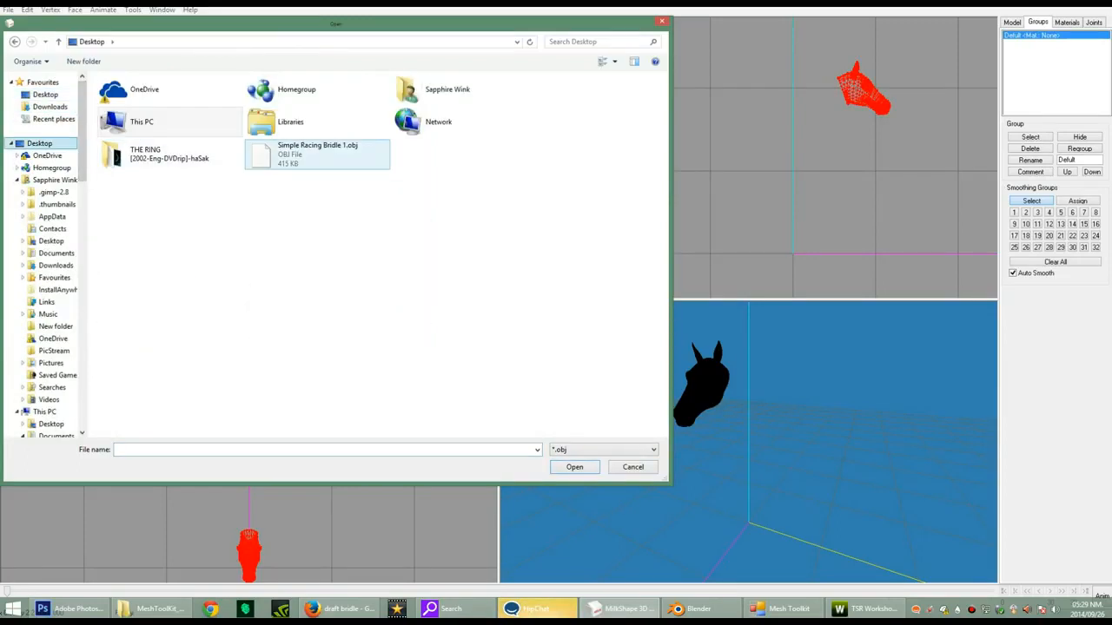
pyautogui.click(574, 467)
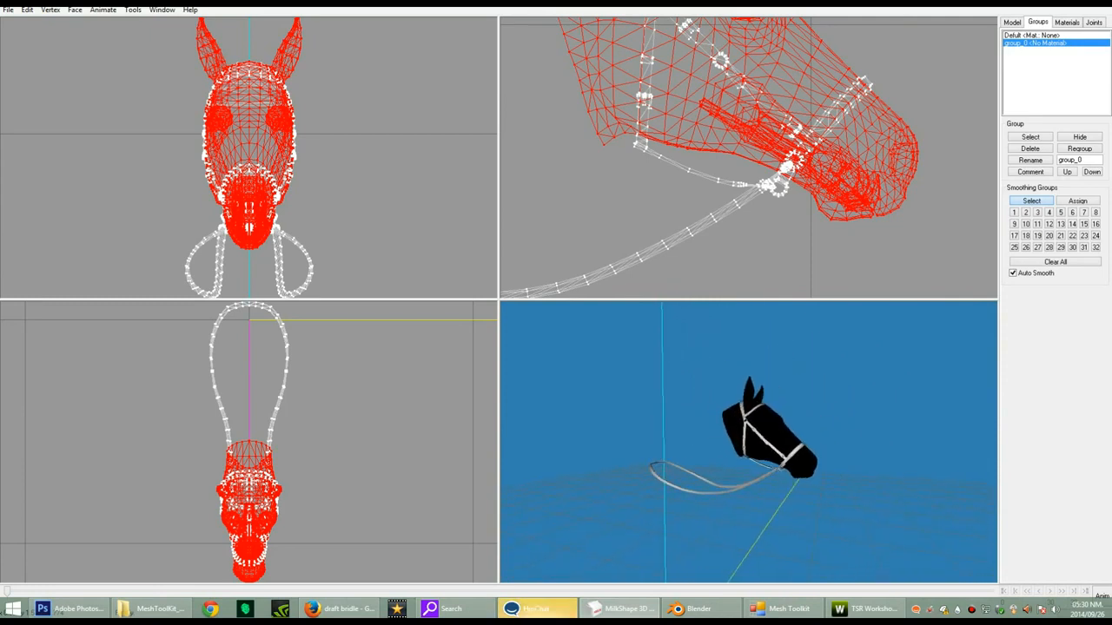
# Step: Switch to the Model tab's selection and transform tools with the bridle imported
pyautogui.click(1011, 22)
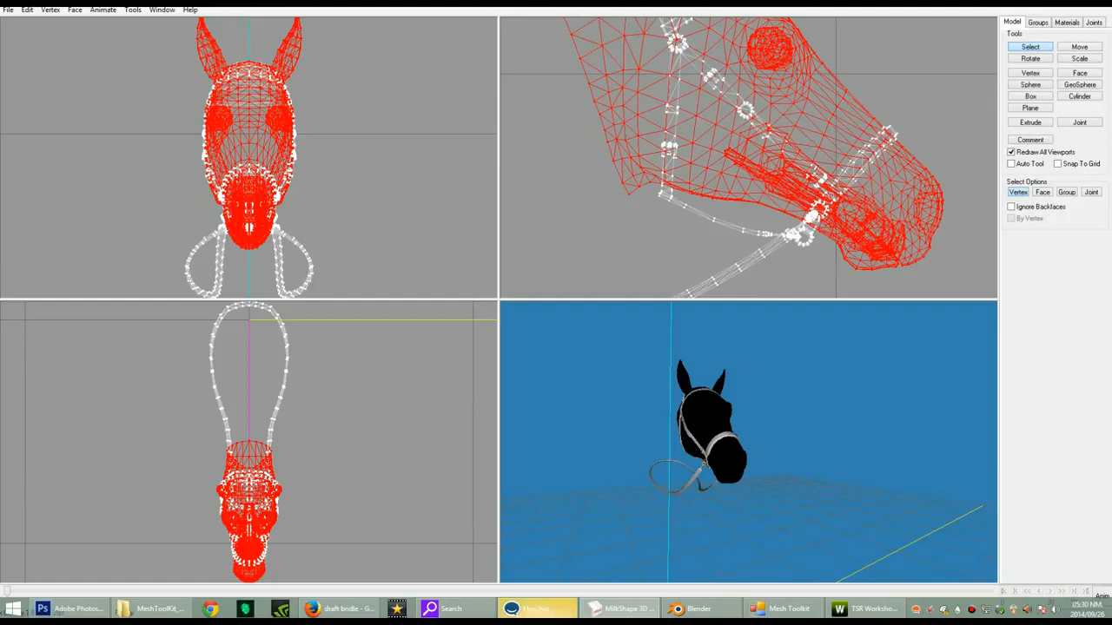
pyautogui.click(1037, 22)
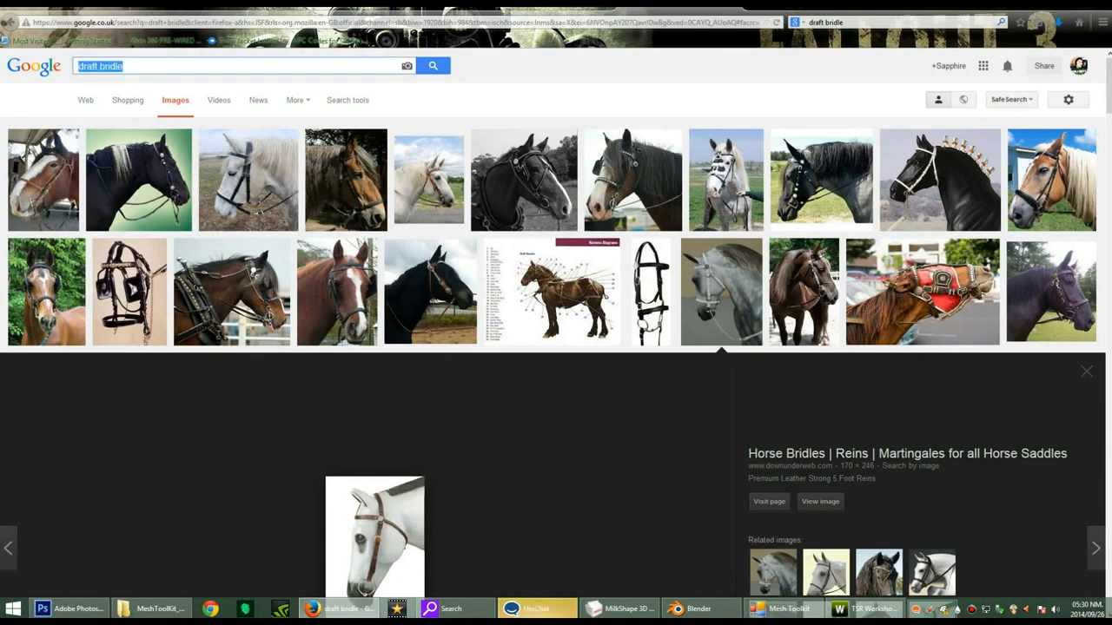
# Step: Search Google Images for 'simple racing bridle' and scroll through the results
pyautogui.write('simple racing')
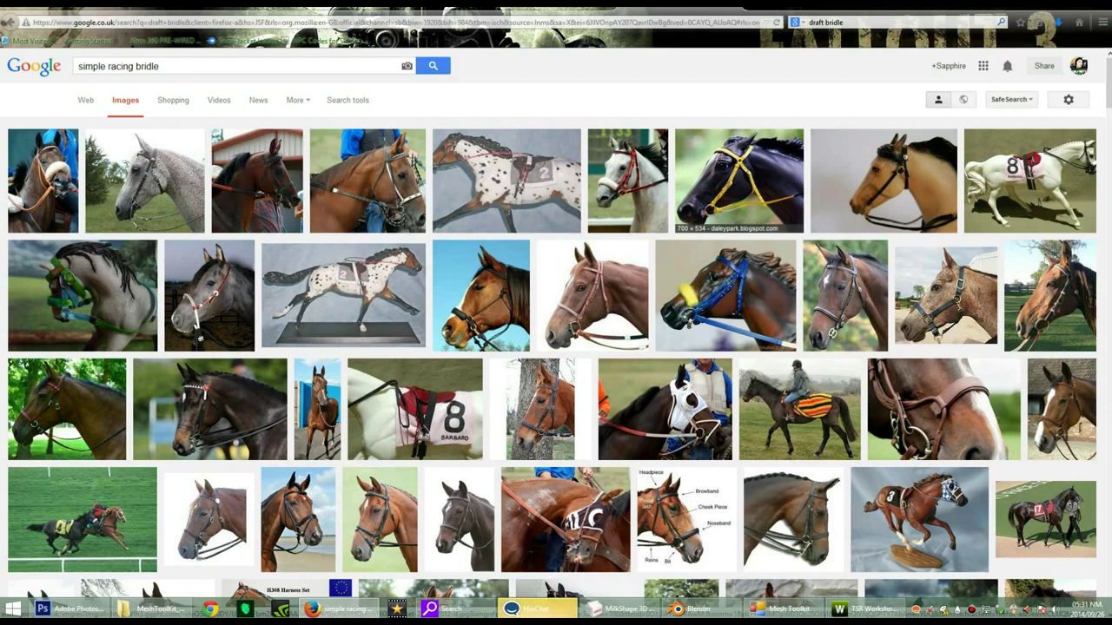
pyautogui.moveTo(945, 295)
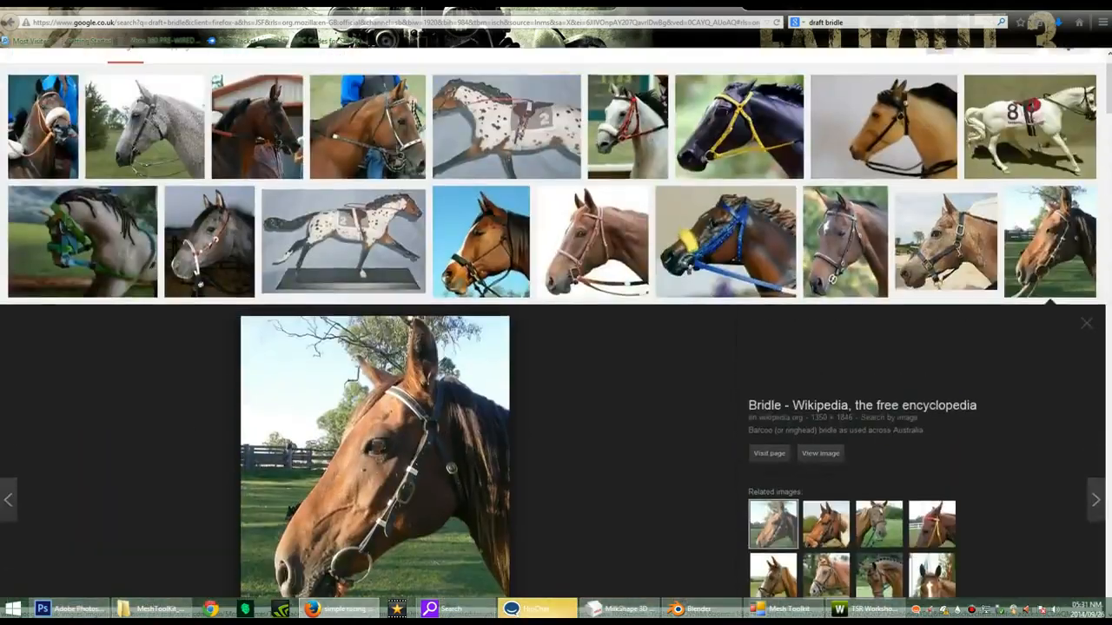
pyautogui.scroll(-3)
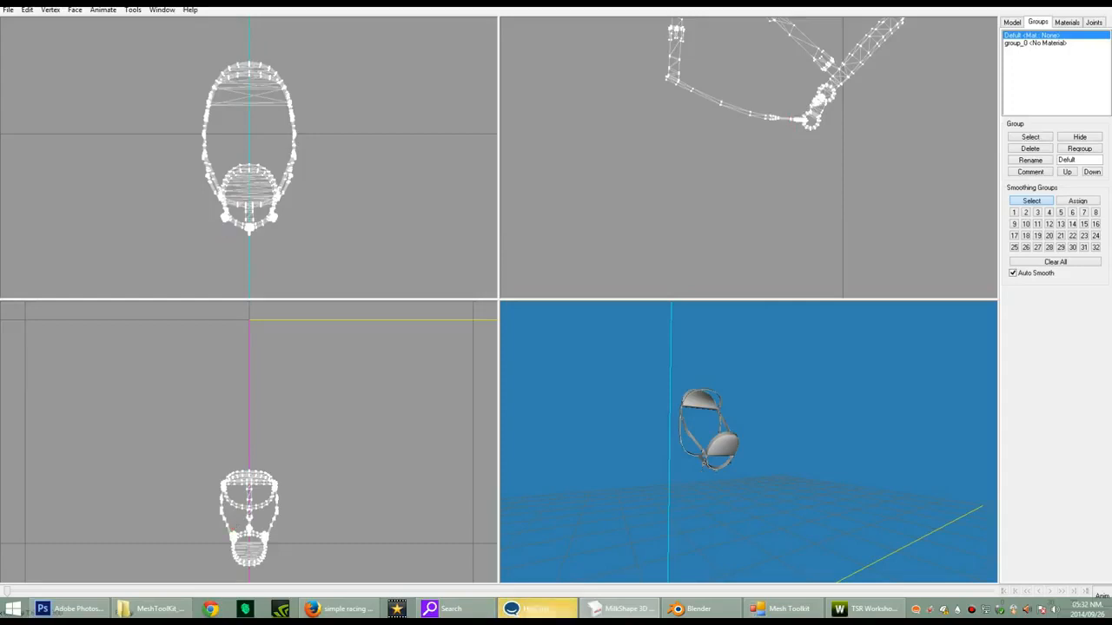
# Step: Hide the 'Defult' head group so only the bridle mesh is visible
pyautogui.click(1011, 22)
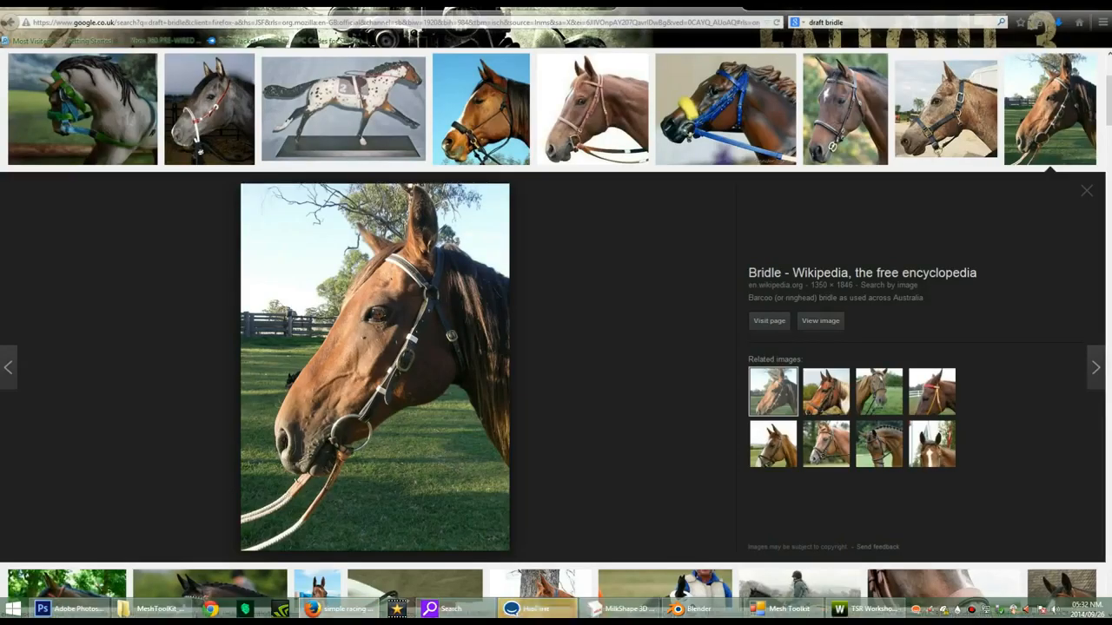
pyautogui.click(619, 608)
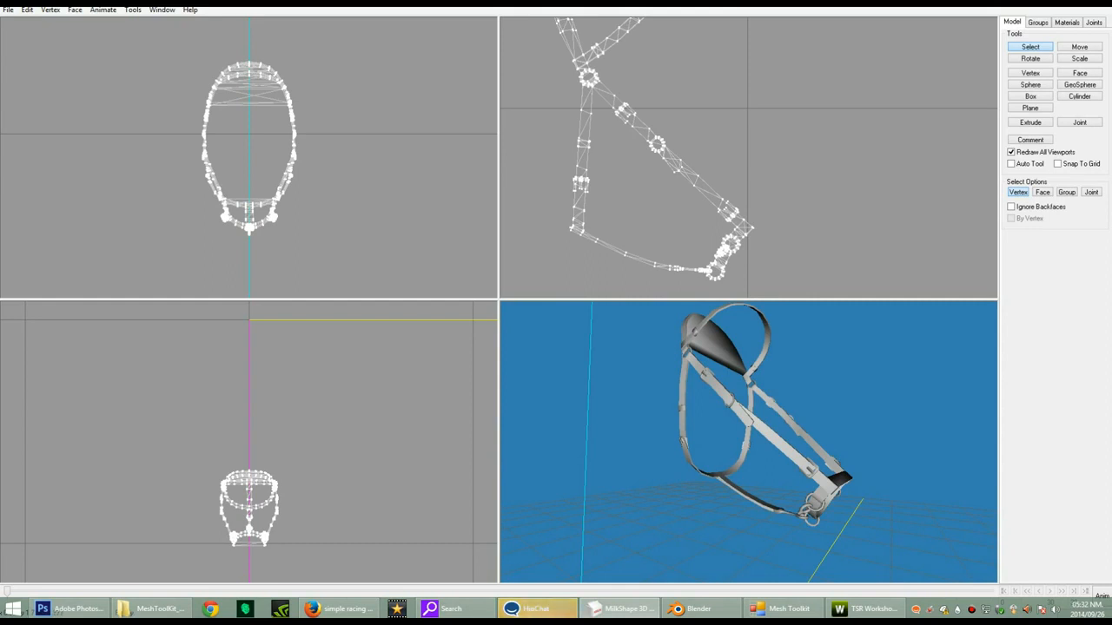
# Step: Box-select the bit hoop's vertices, then move over to the Groups panel
pyautogui.moveTo(596, 228); pyautogui.dragTo(705, 284)
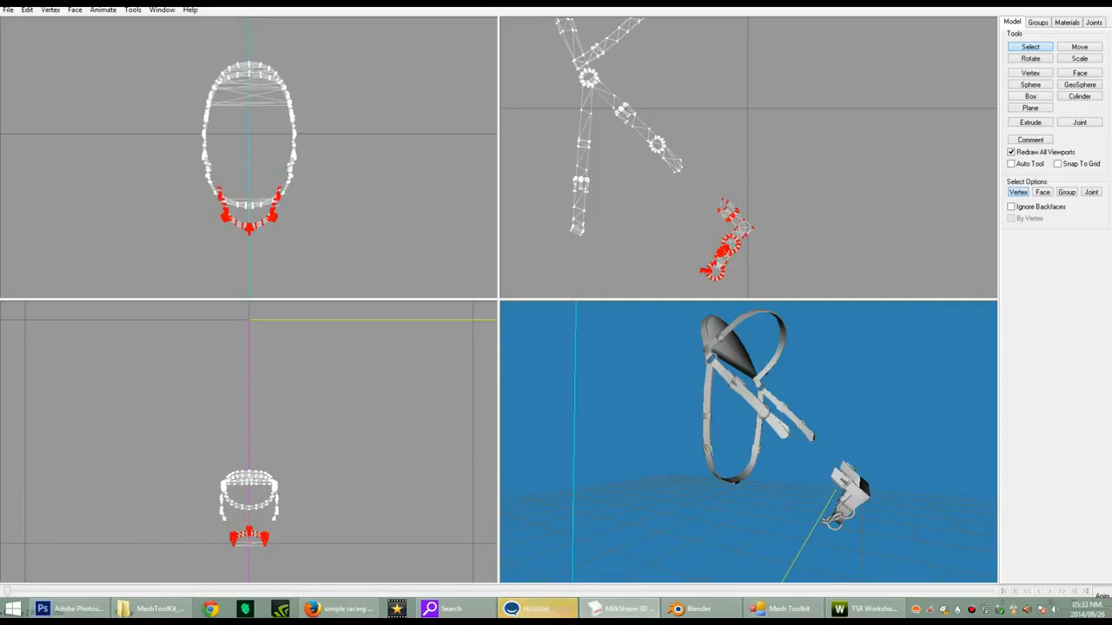
pyautogui.click(1037, 21)
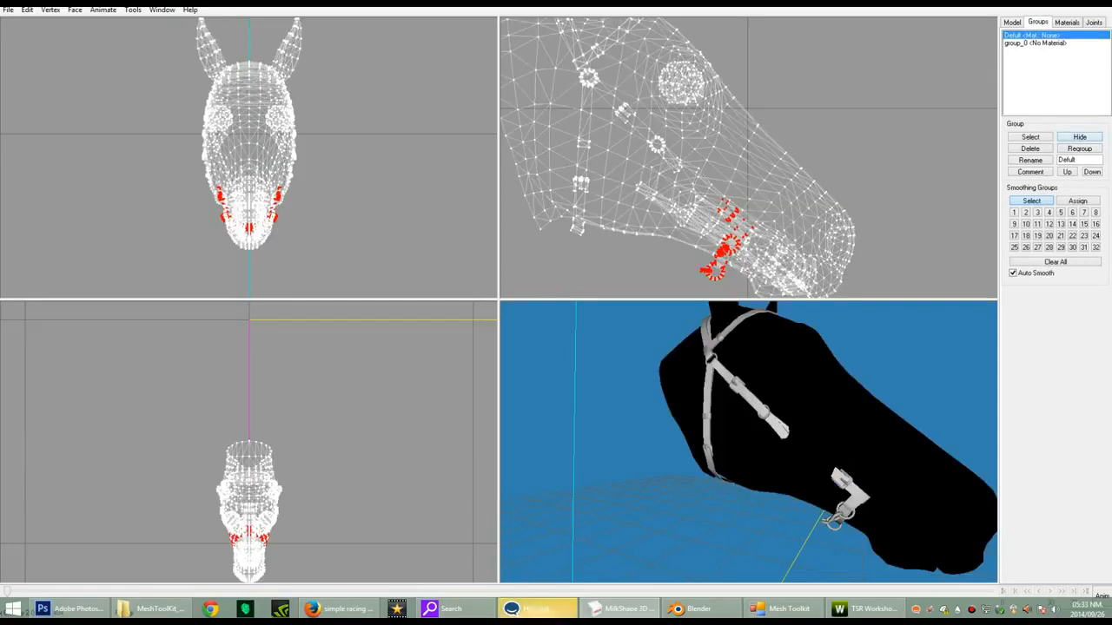
# Step: Move the selected bit section away from the bridle straps in the side view
pyautogui.click(1011, 22)
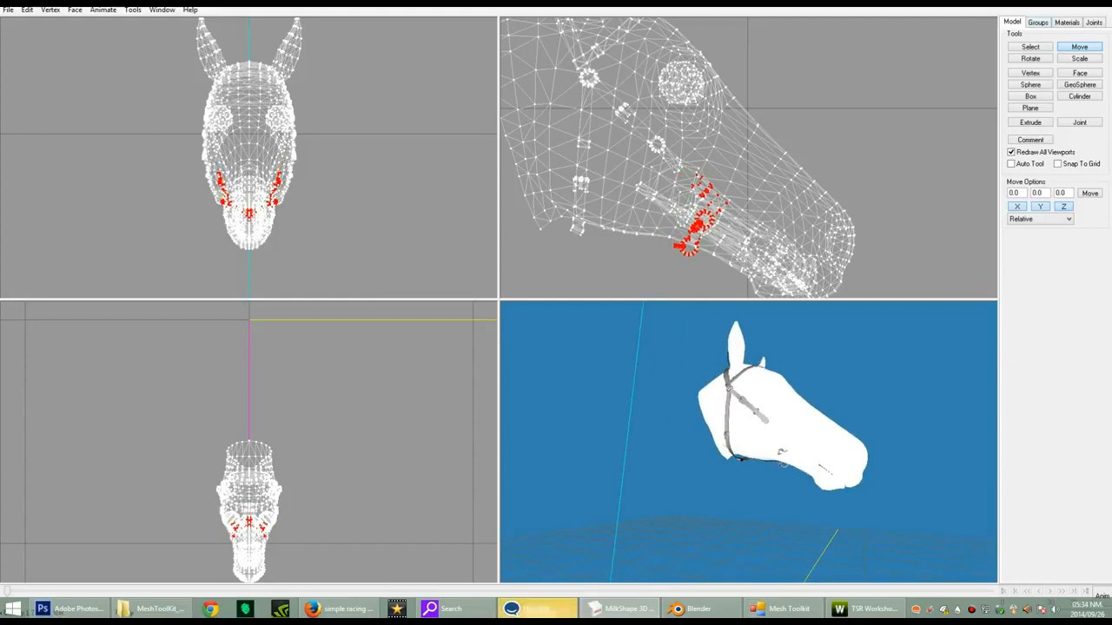
pyautogui.click(1037, 22)
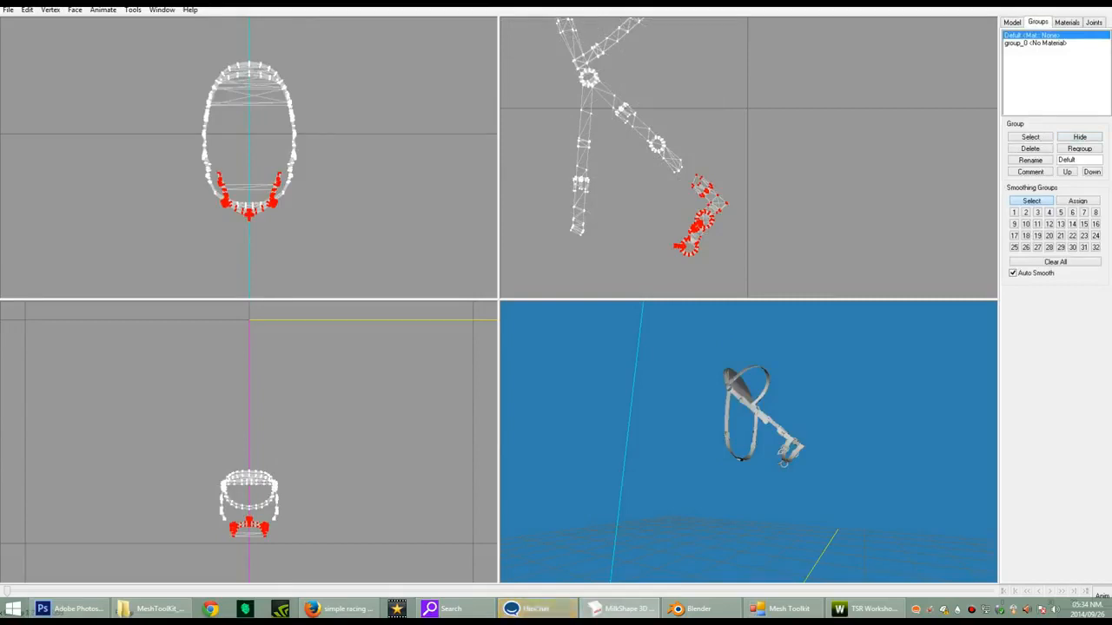
pyautogui.click(1012, 21)
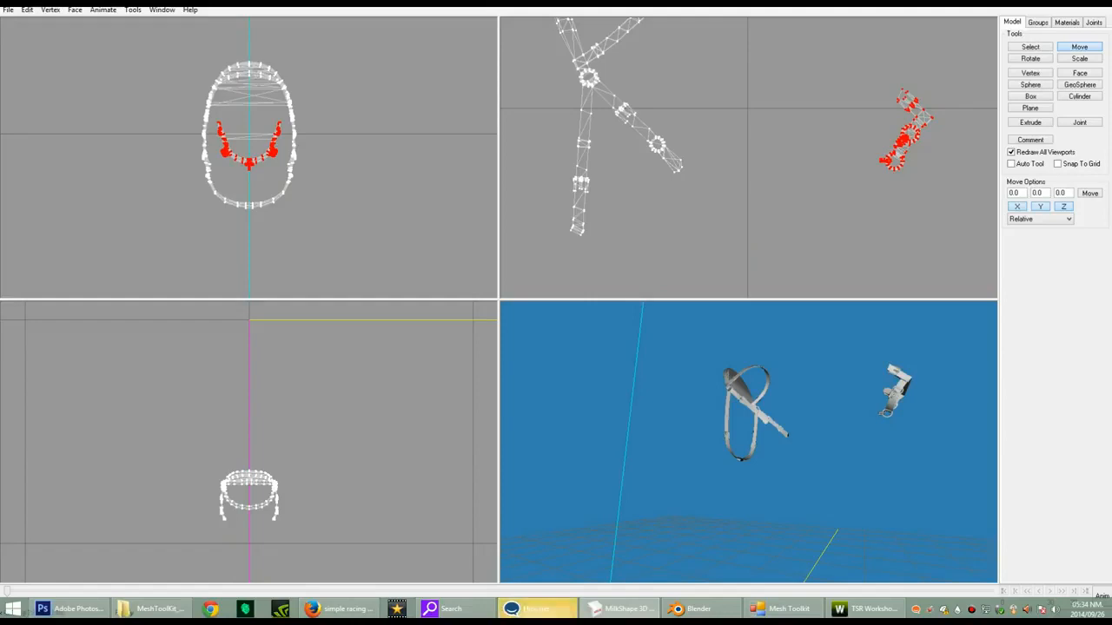
pyautogui.click(1037, 22)
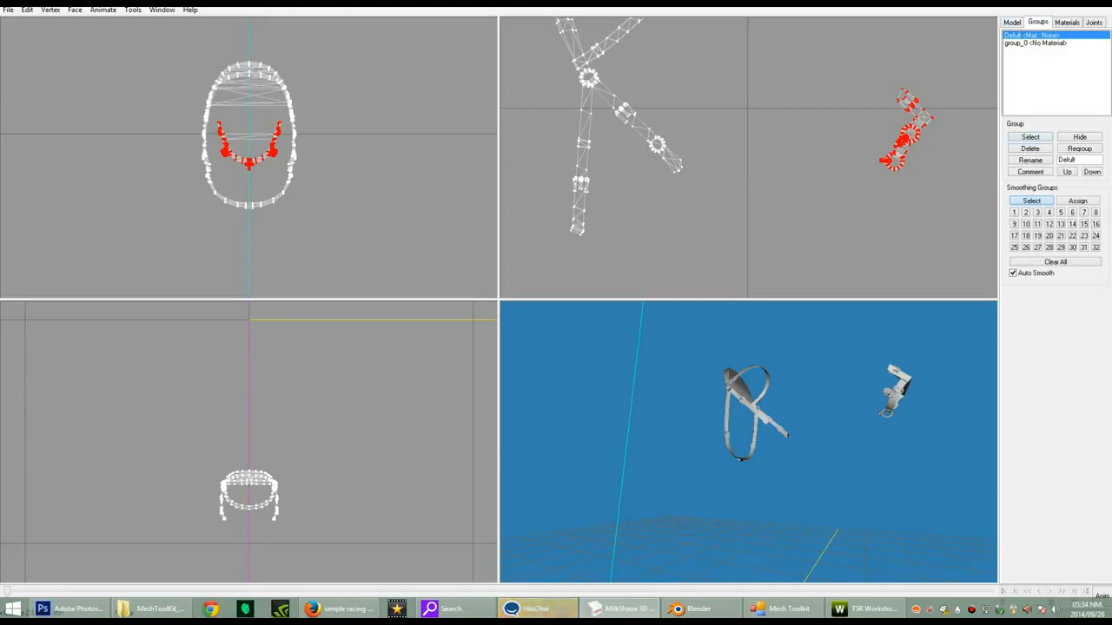
# Step: Return to vertex selection and box-select the bit's right-hand strap
pyautogui.click(1012, 22)
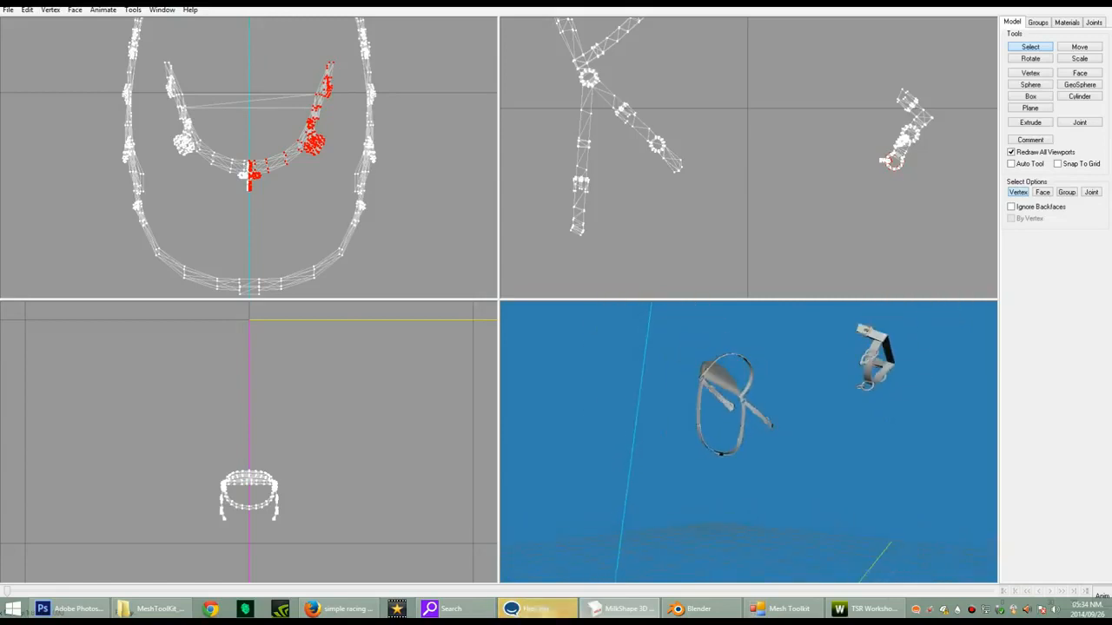
pyautogui.moveTo(267, 56); pyautogui.dragTo(350, 184)
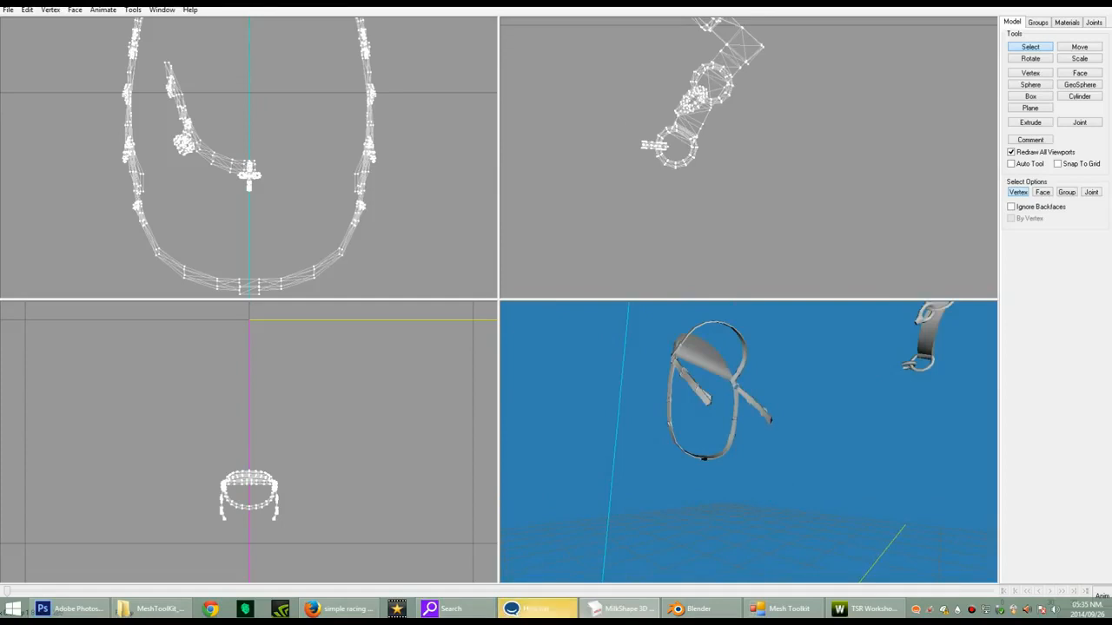
# Step: Delete the selected right strap vertices from the bit section
pyautogui.click(644, 144)
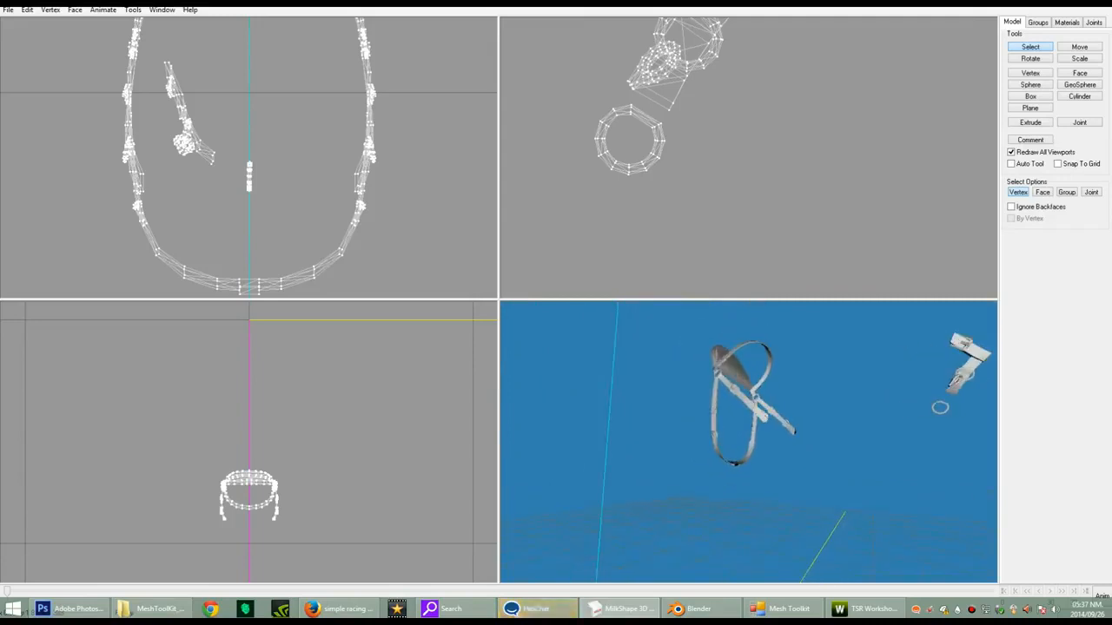
# Step: Select the single top vertex of the detached bit hoop ring
pyautogui.click(250, 163)
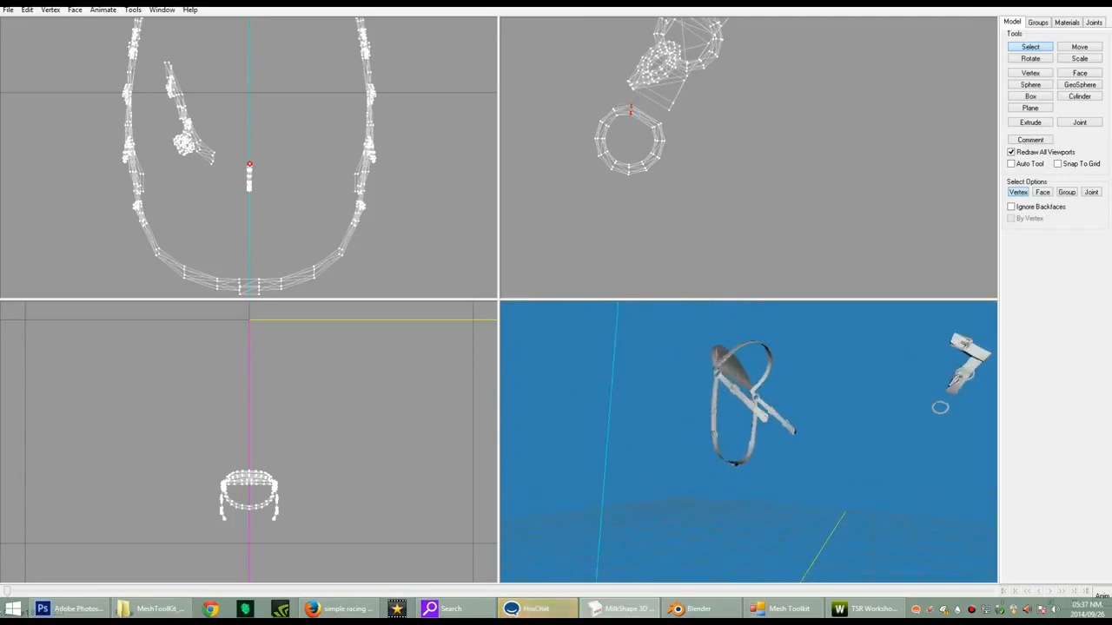
# Step: Nudge the hoop's top vertex with Move, then box-select the whole bit hoop
pyautogui.click(1079, 46)
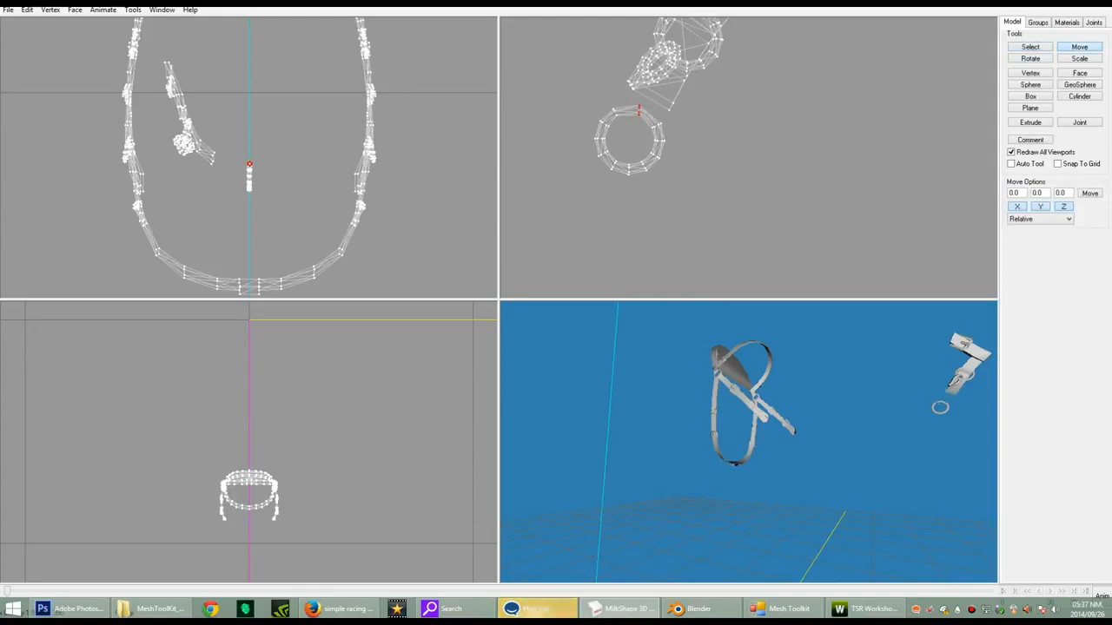
pyautogui.click(1030, 58)
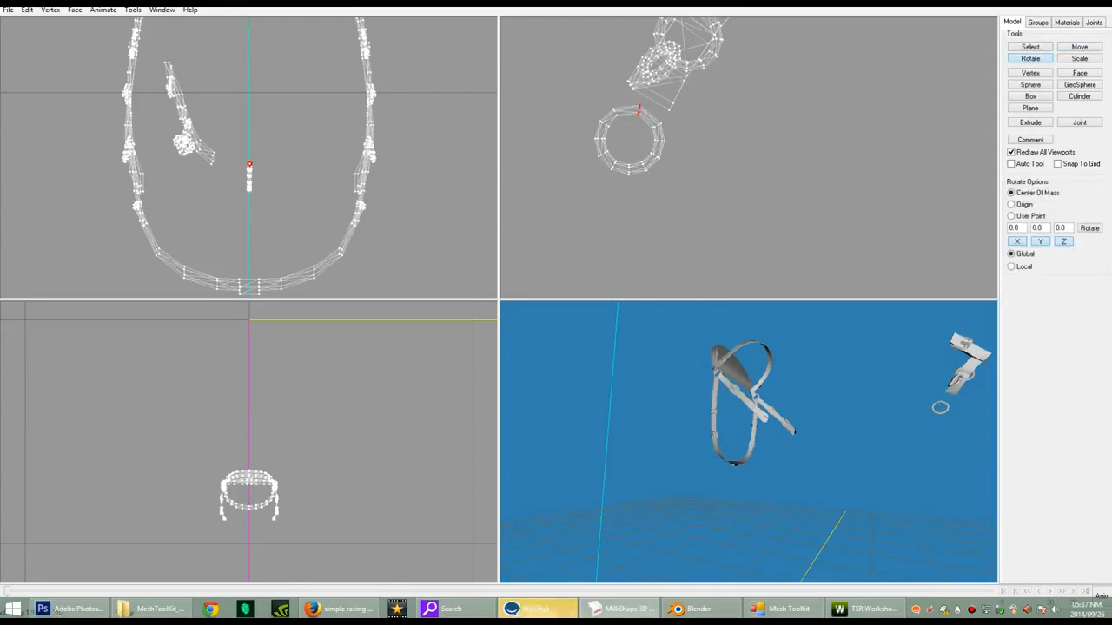
pyautogui.click(1079, 47)
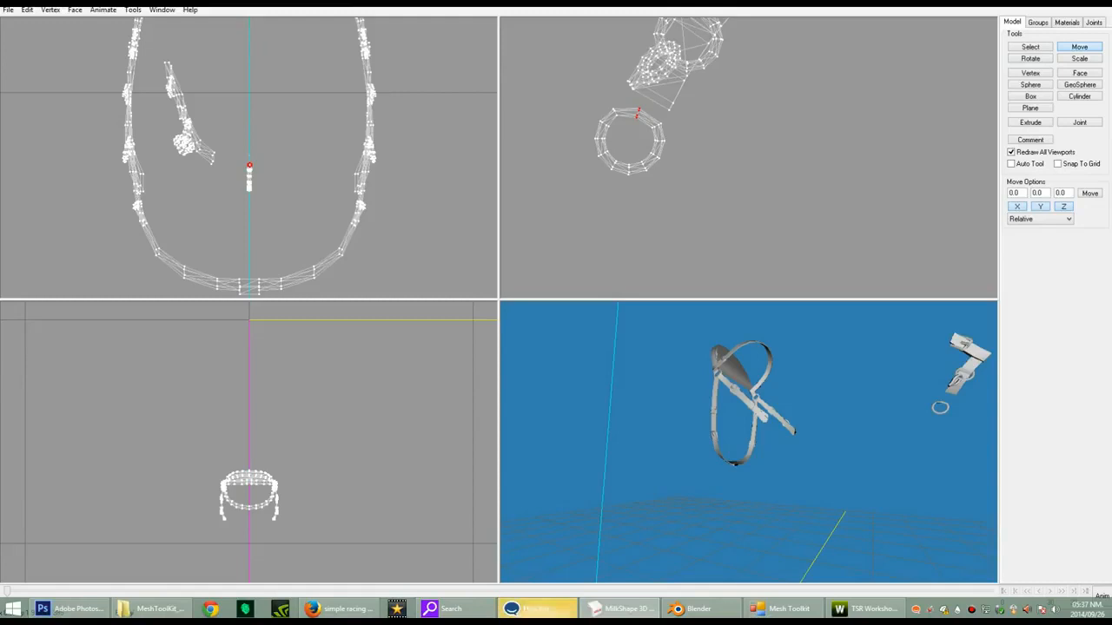
pyautogui.click(1030, 46)
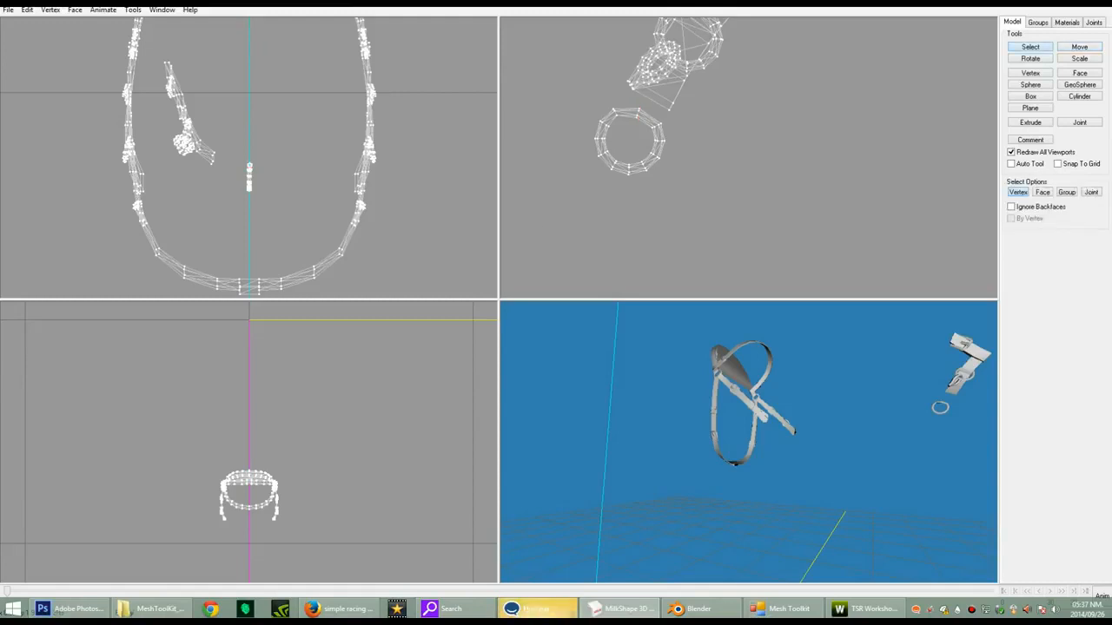
pyautogui.moveTo(544, 100); pyautogui.dragTo(667, 229)
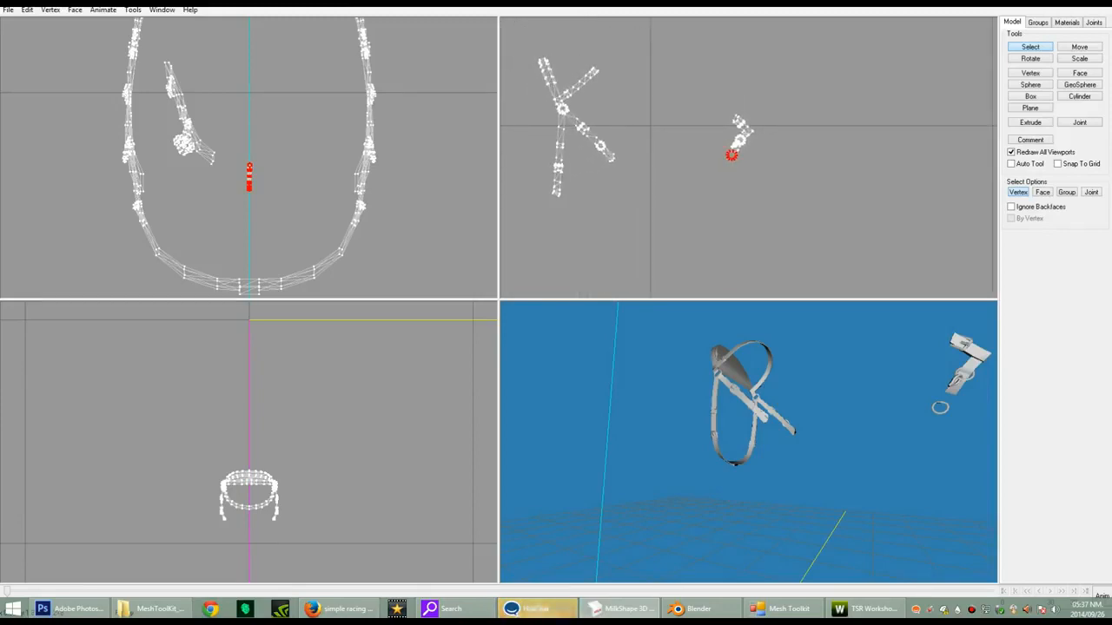
# Step: Switch to the Move tool for the selected bit hoop ring
pyautogui.click(1079, 46)
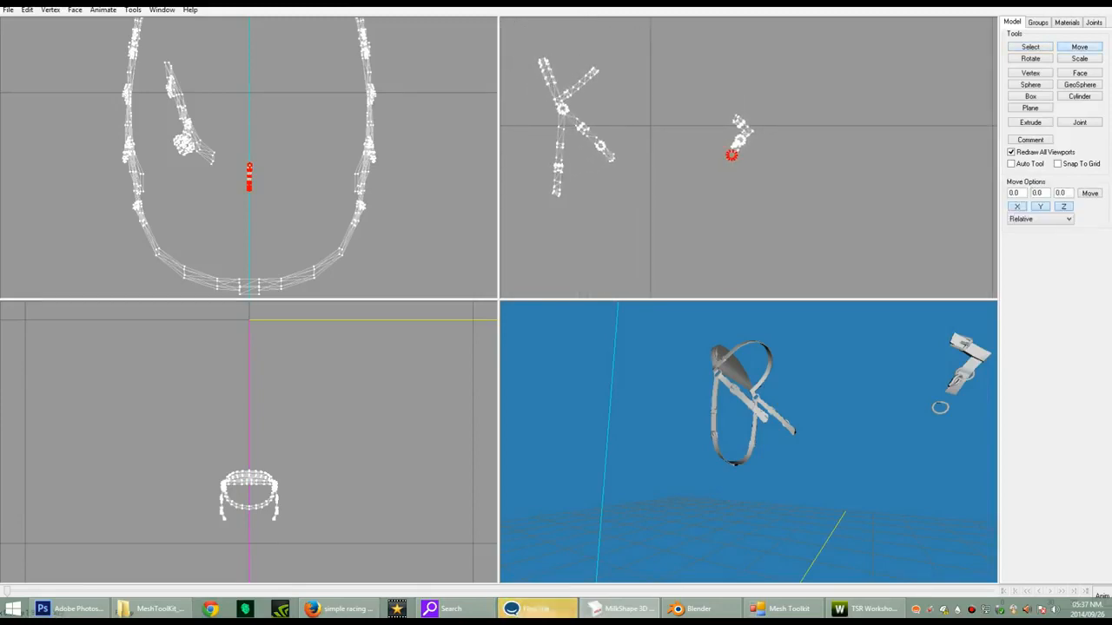
# Step: Check the groups list, then drag the bit hoop left of the bridle in the front view
pyautogui.click(1037, 22)
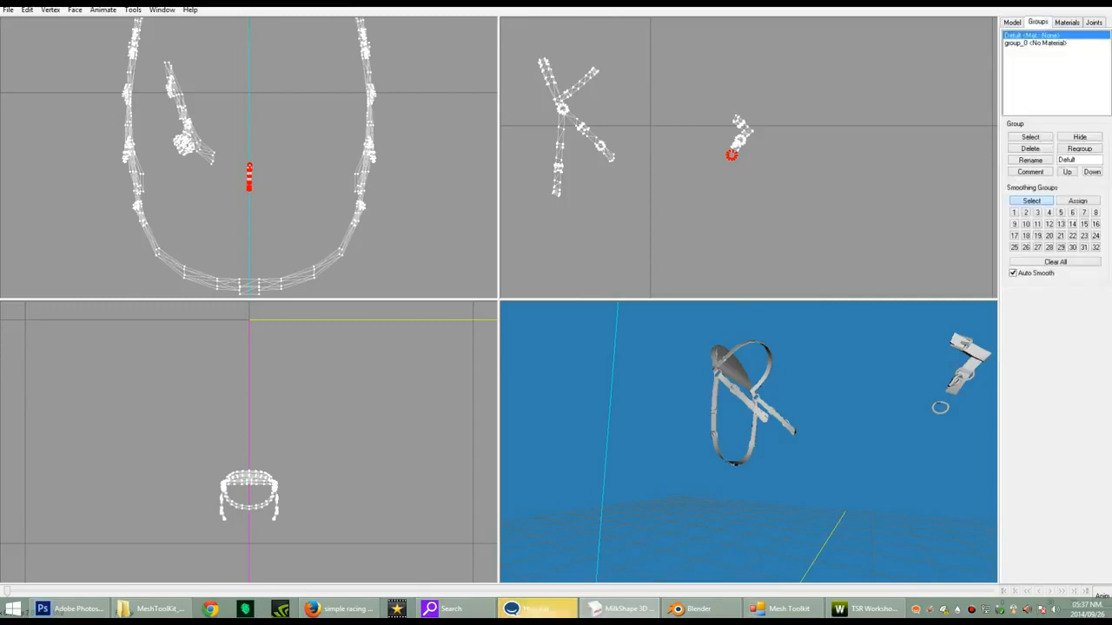
pyautogui.click(1011, 22)
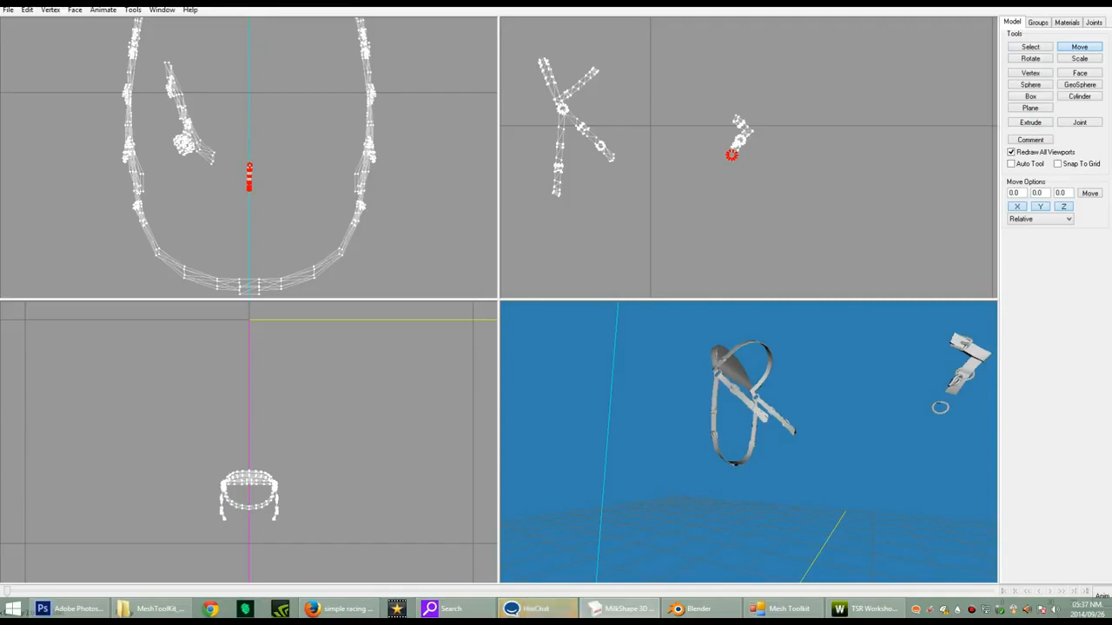
pyautogui.moveTo(250, 182); pyautogui.dragTo(111, 217)
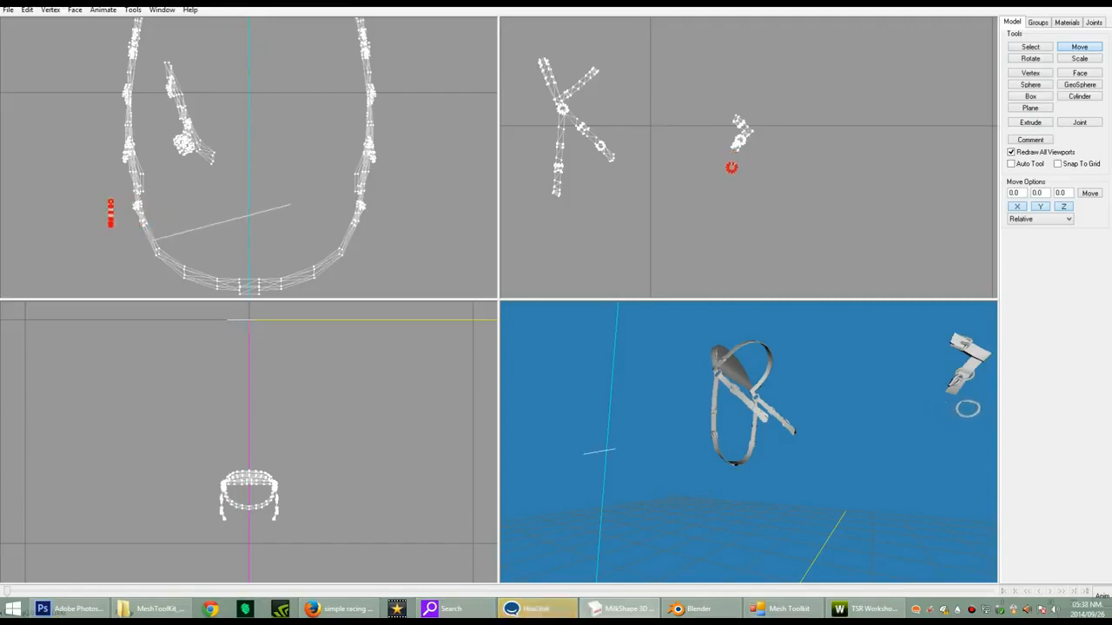